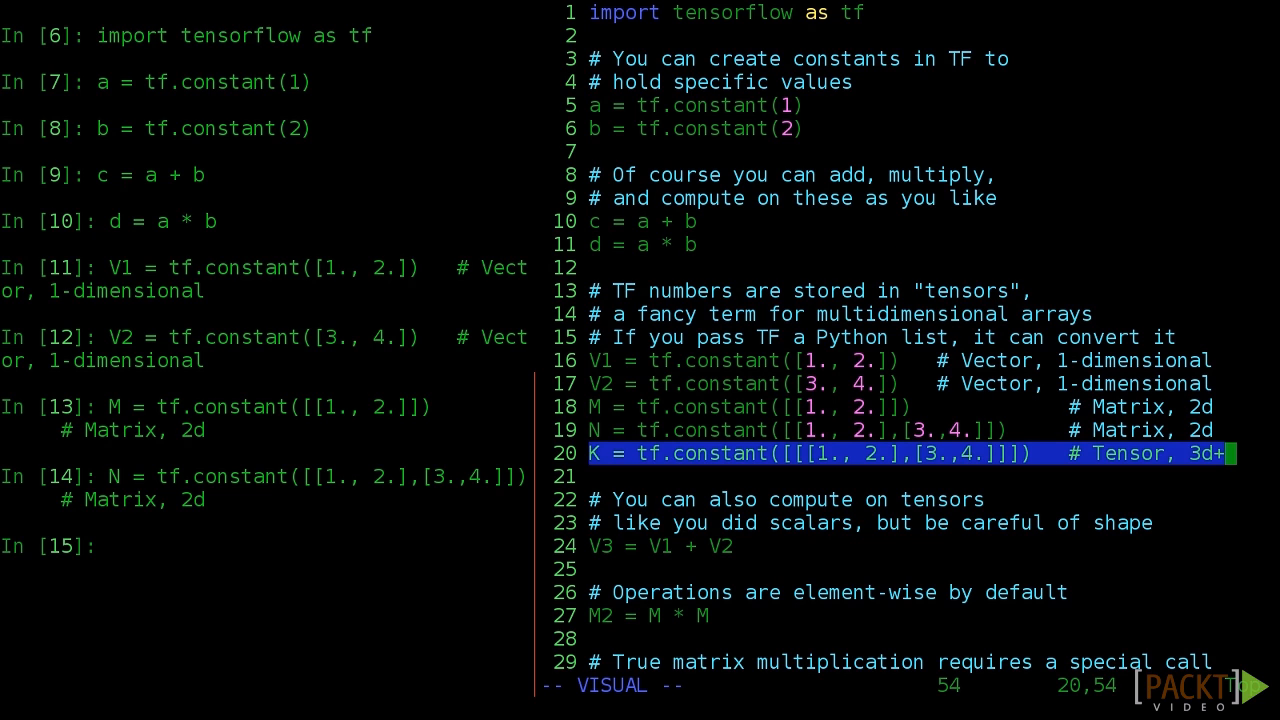
Step: Send line 20, the 3D tensor K = tf.constant(...) definition, to IPython
key("Return")
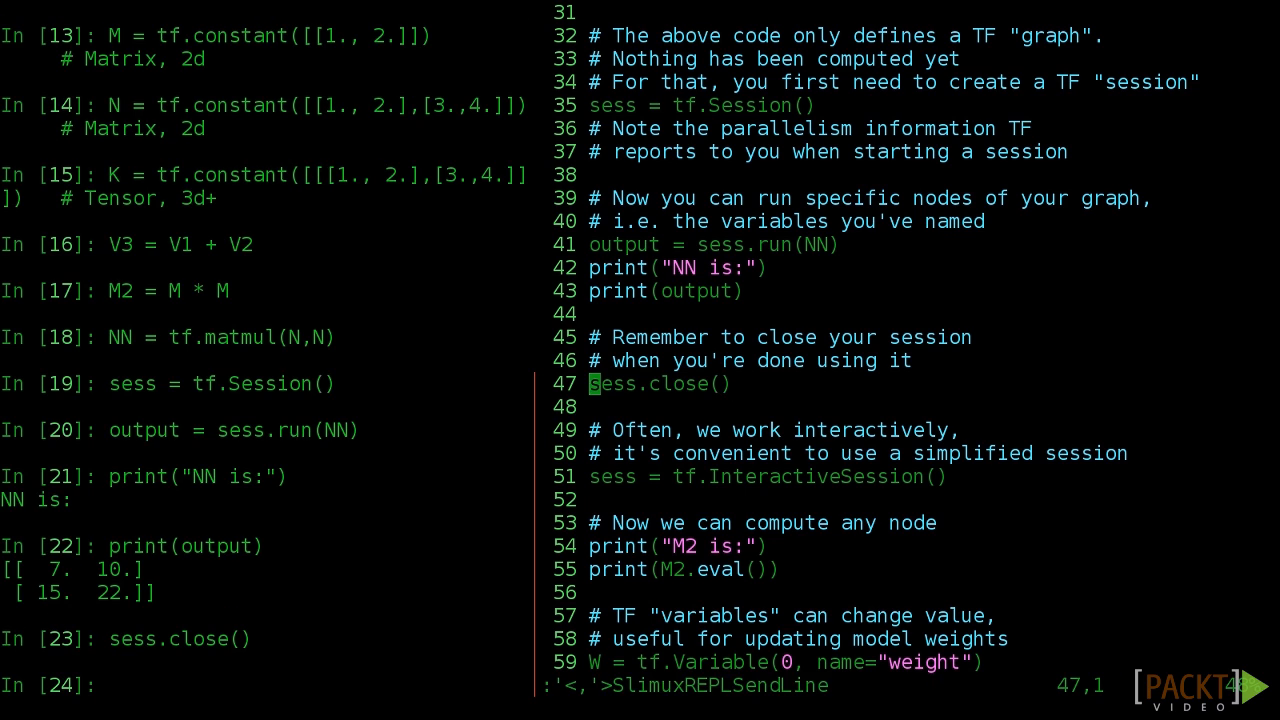
Step: Send the V3, M2, NN and session lines, printing [[7. 10.] [15. 22.]] then closing
key("V")
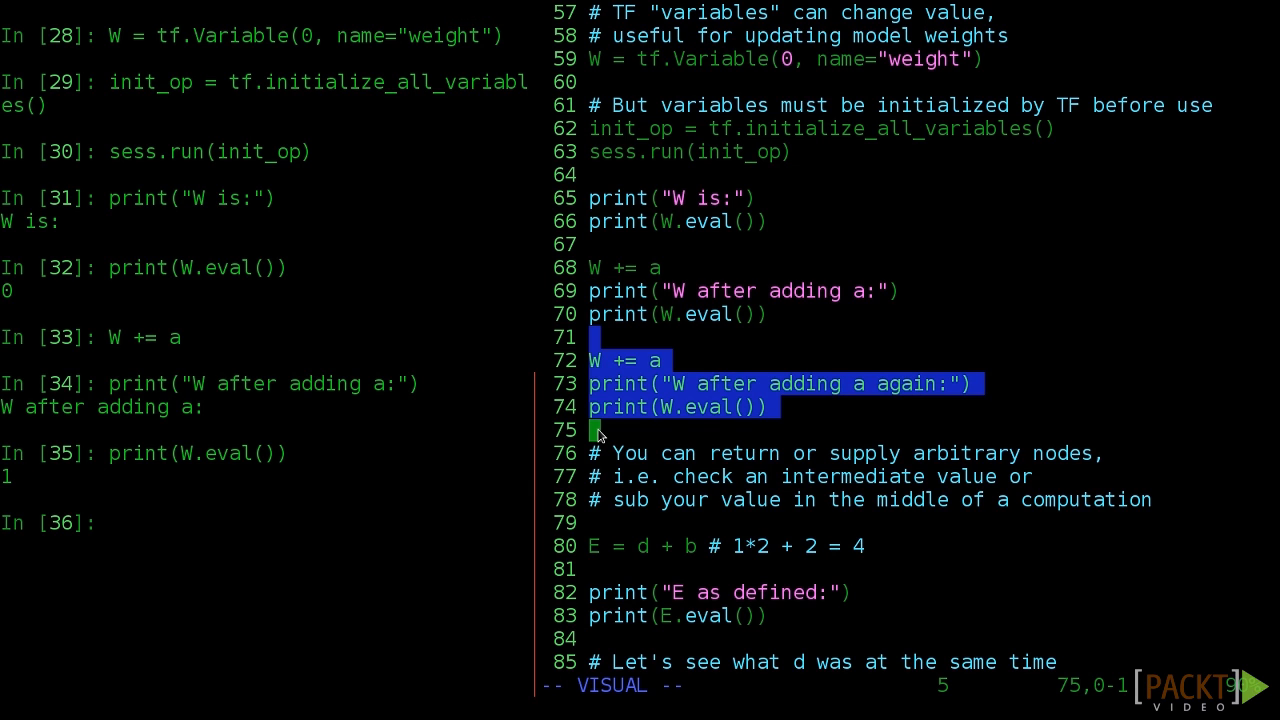
Step: Send the W Variable, initializer and print blocks to IPython, showing 0 then 1
key("ctrl+c")
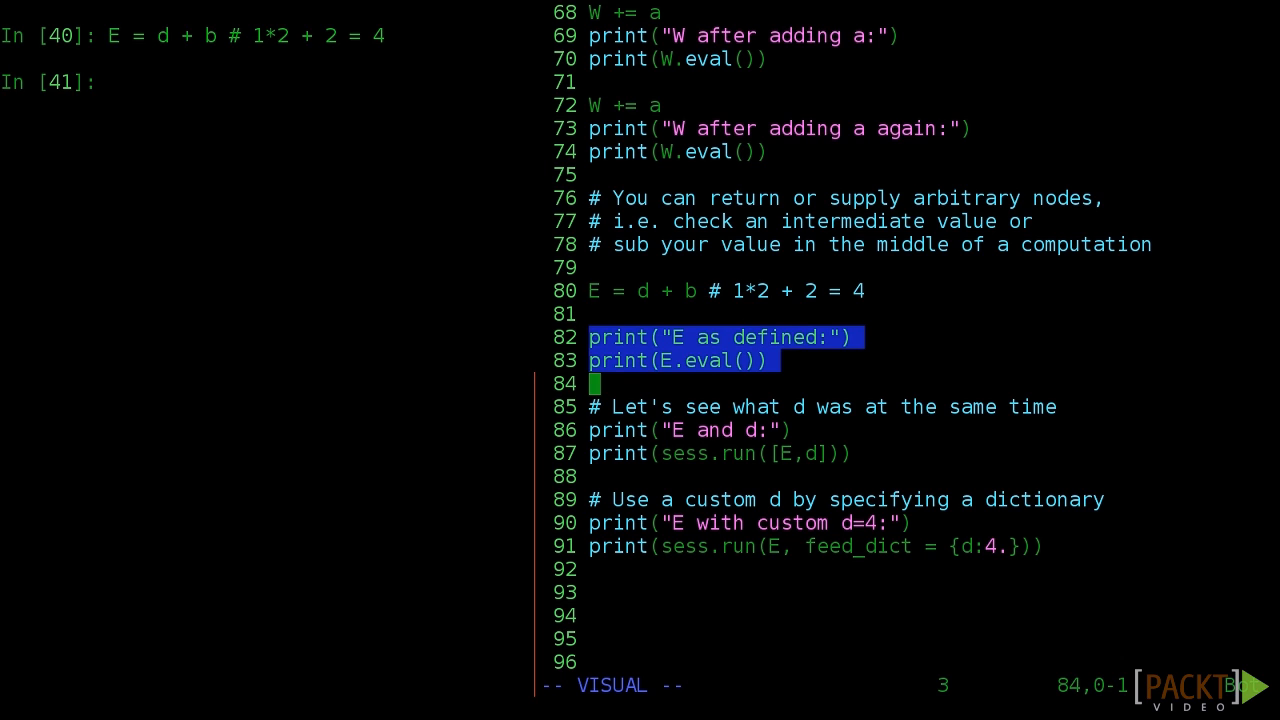
Step: Send line 80 (E = d + b) and lines 82–83, printing E as 4
key("Return")
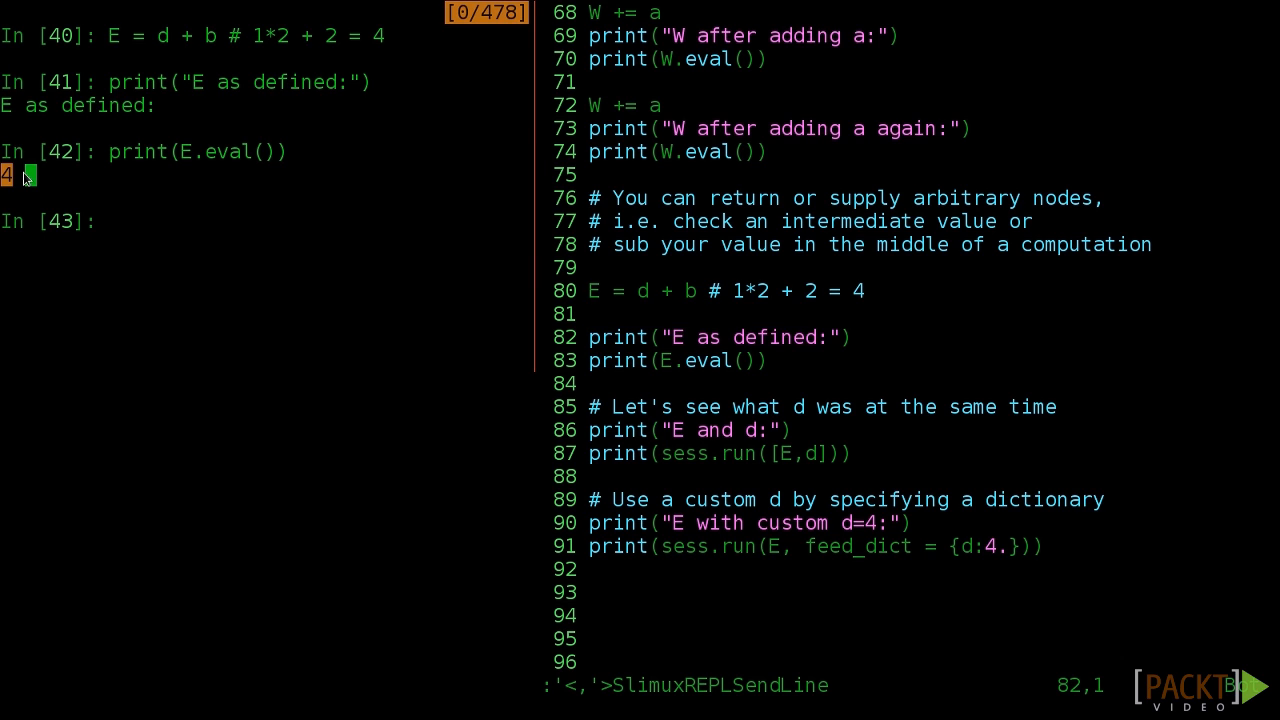